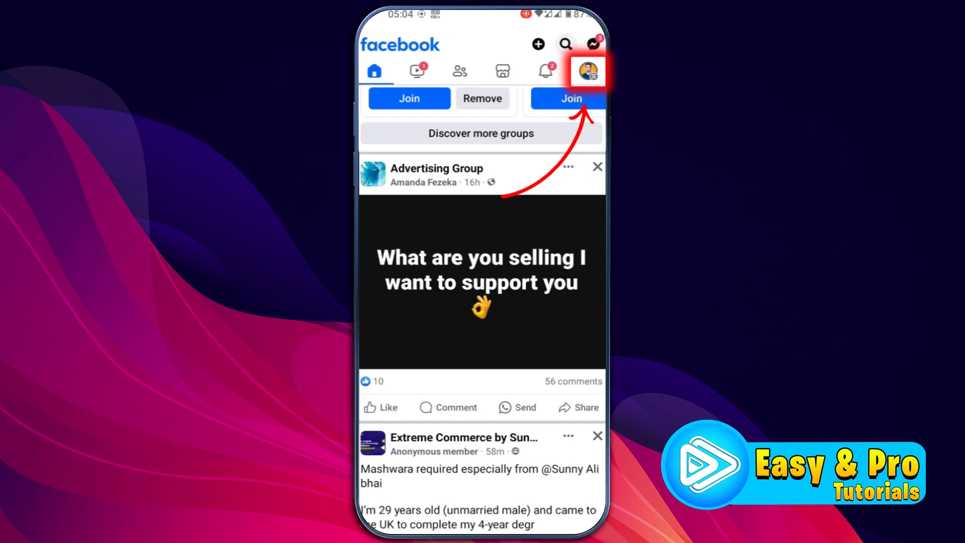
# Step: Reach the Help Center from the main menu through the Help & support section
pyautogui.click(586, 71)
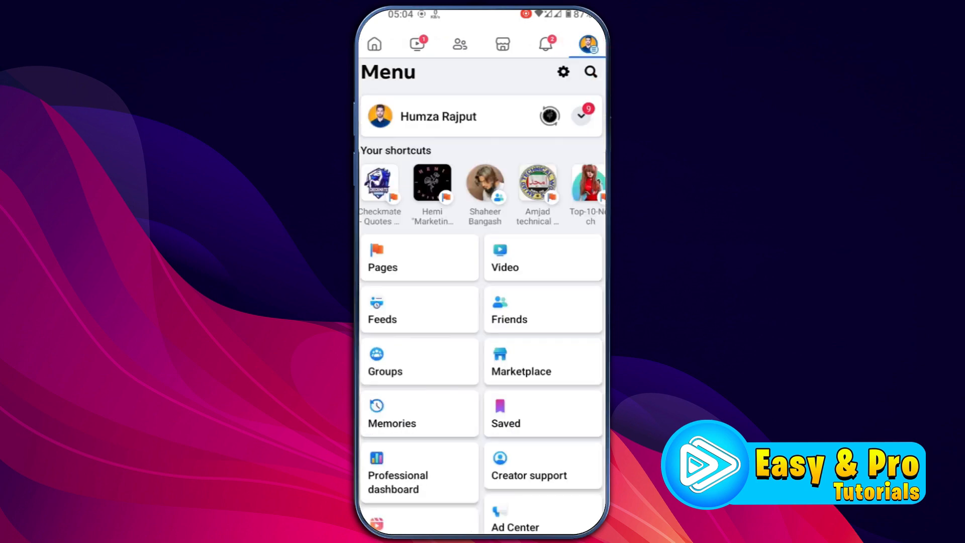
pyautogui.scroll(-3)
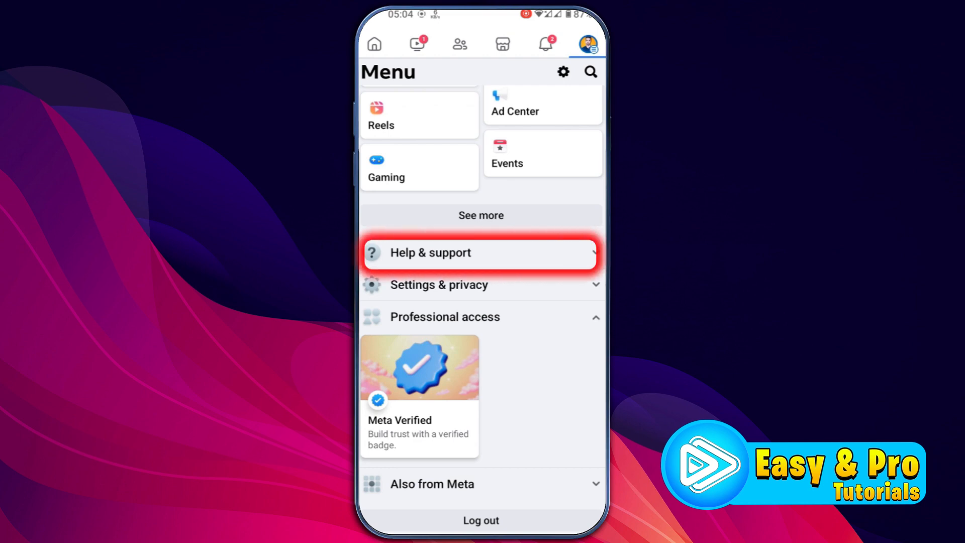
pyautogui.click(479, 252)
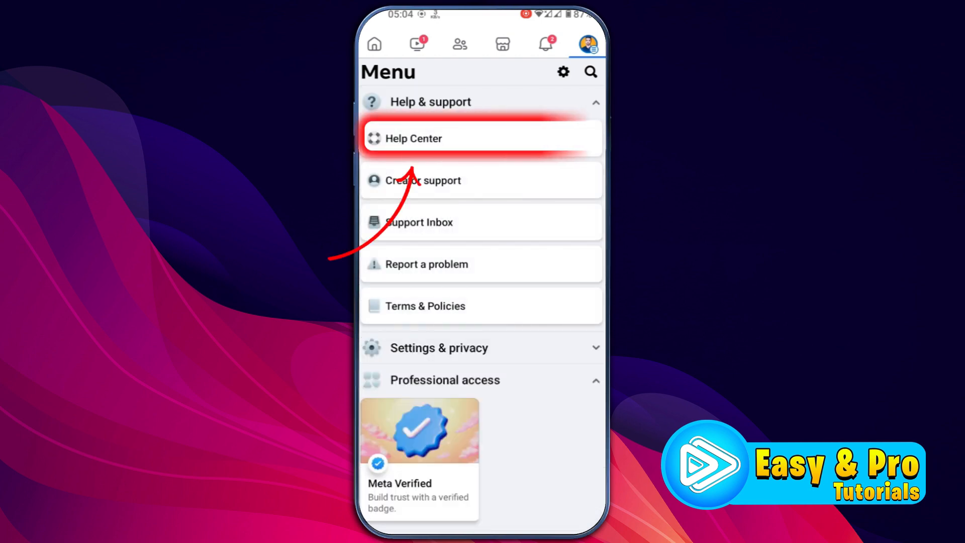
pyautogui.click(413, 138)
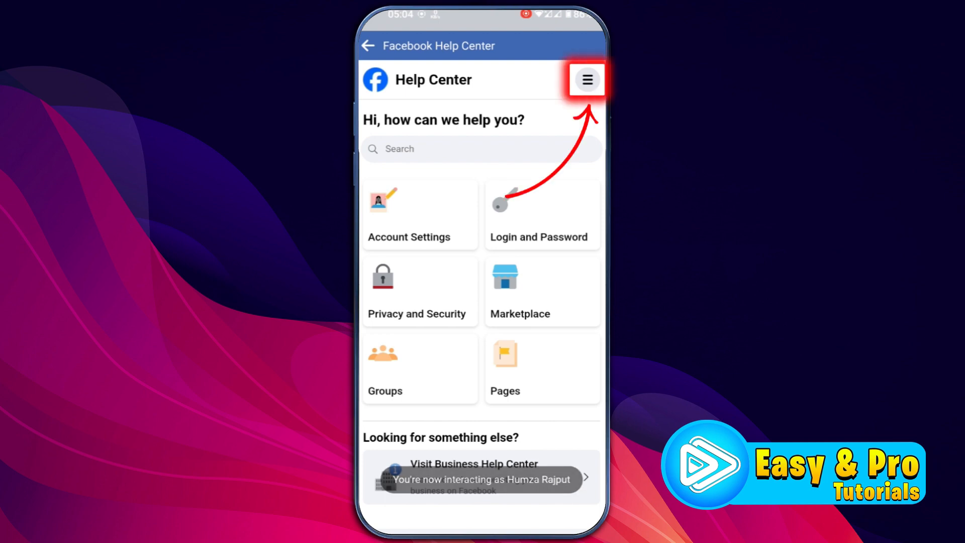
# Step: Go to the Support Inbox via the Help Center menu and show its Notifications toggle, switched on
pyautogui.click(586, 79)
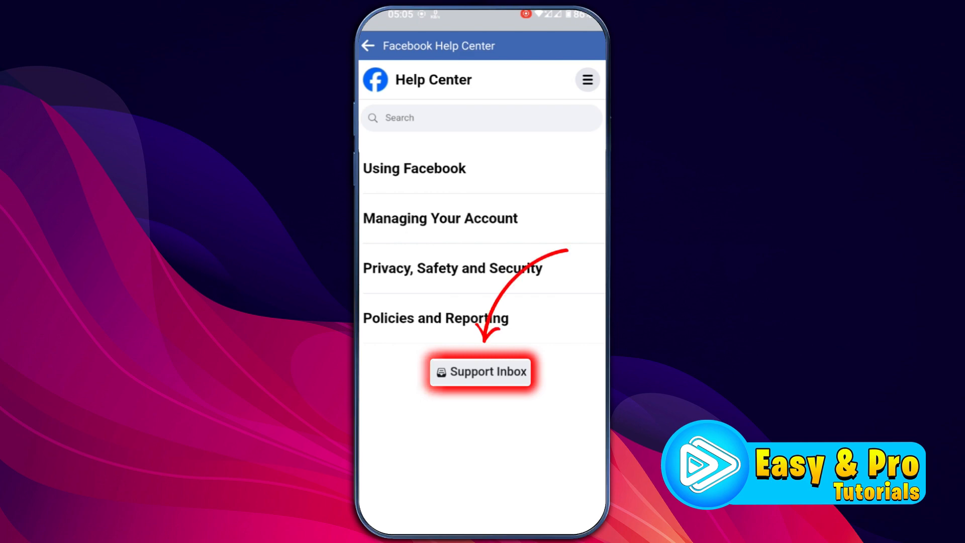
pyautogui.click(481, 371)
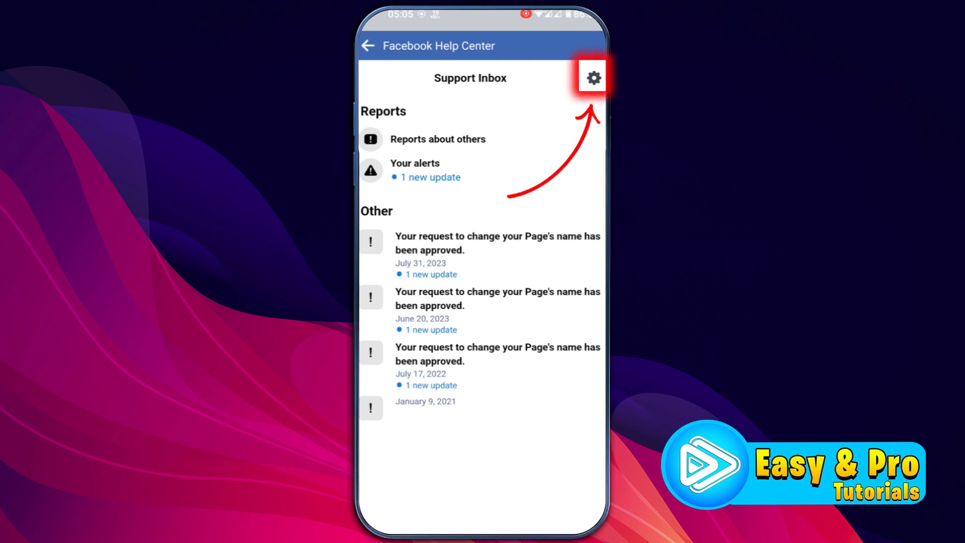
pyautogui.click(593, 77)
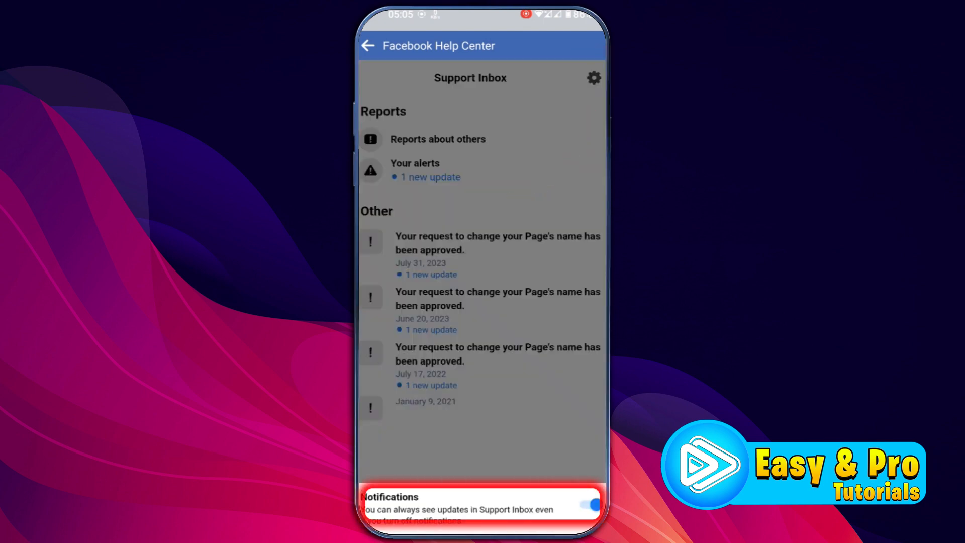